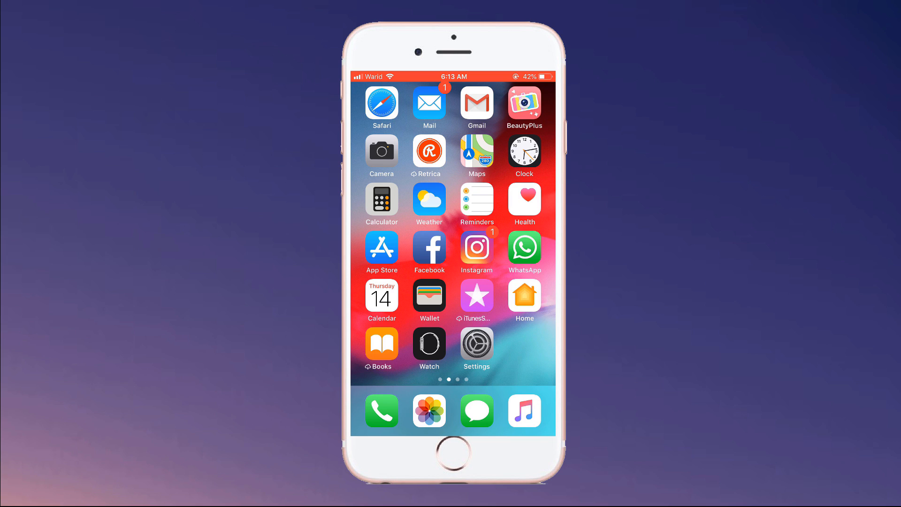
Browse the 4uKey - Password Manager product page in Chrome to find the download options.
{"action": "left_click", "coordinate": [429, 248]}
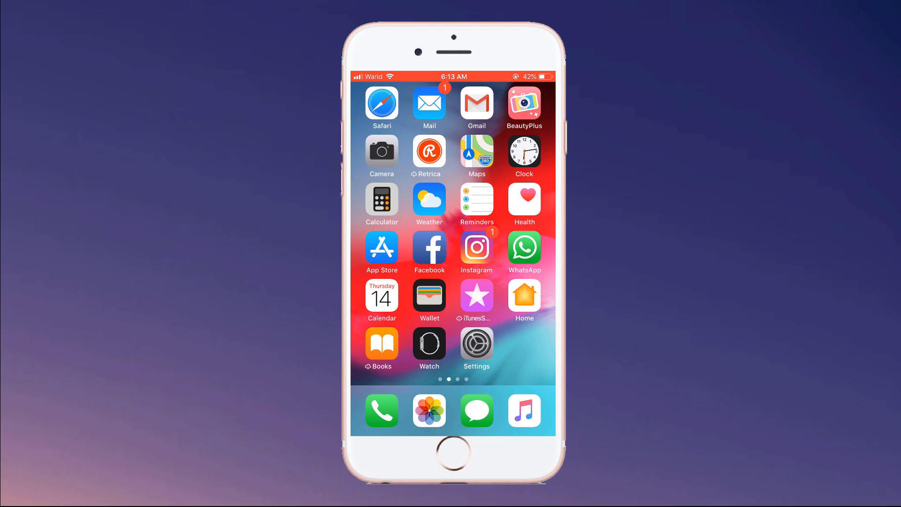
{"action": "left_click", "coordinate": [477, 246]}
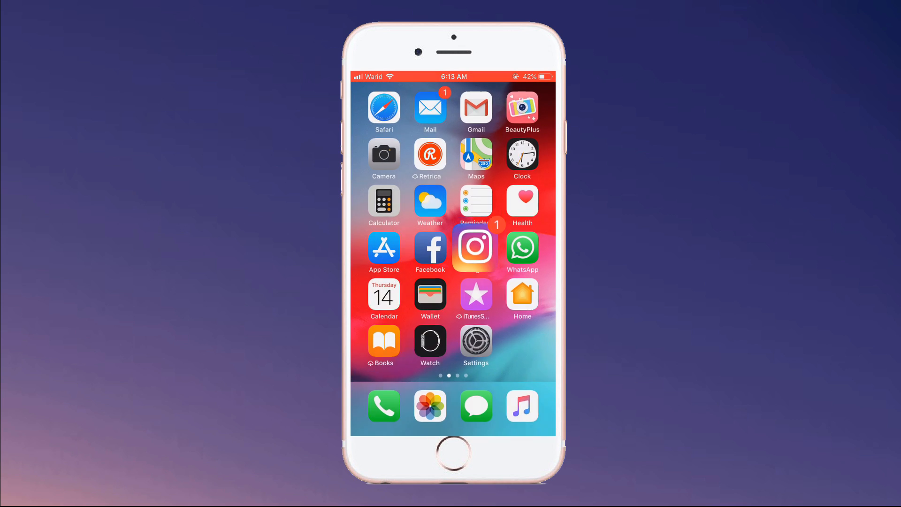
{"action": "left_click", "coordinate": [475, 346]}
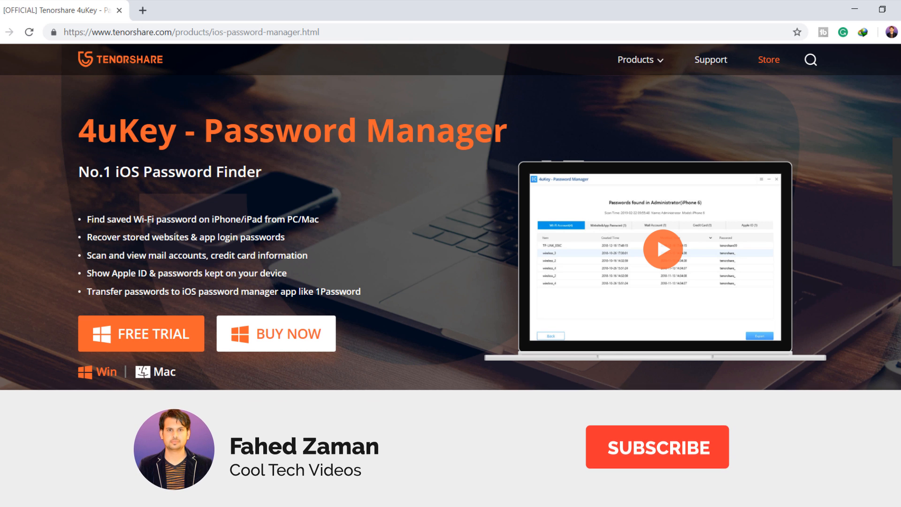
{"action": "left_click", "coordinate": [657, 447]}
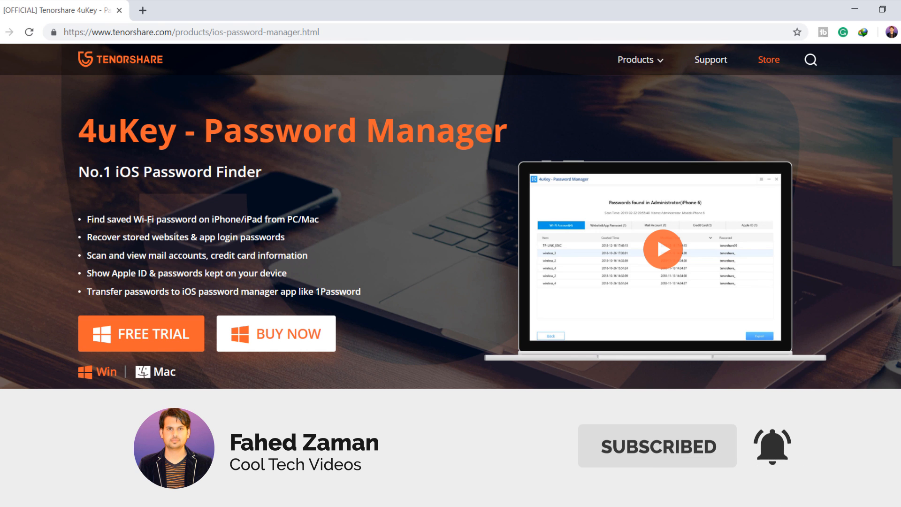
{"action": "scroll", "scroll_direction": "down", "scroll_amount": 3}
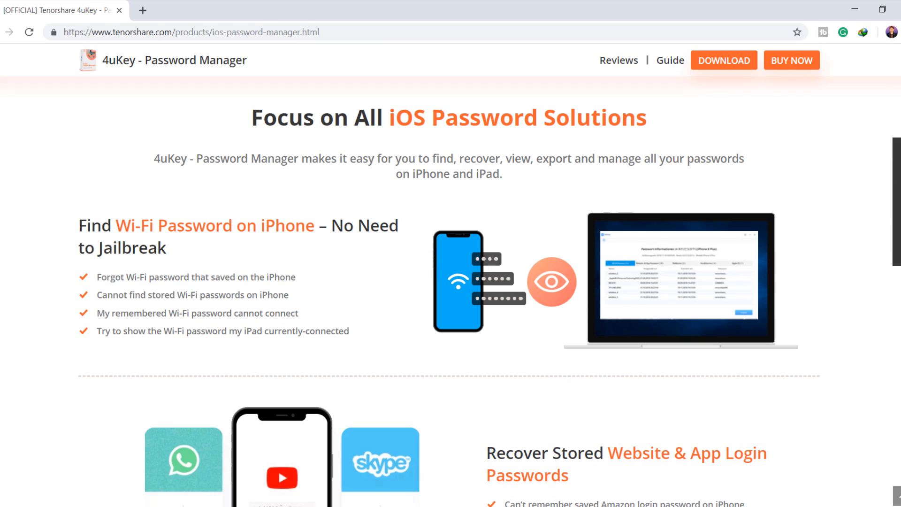
{"action": "scroll", "scroll_direction": "down", "scroll_amount": 3}
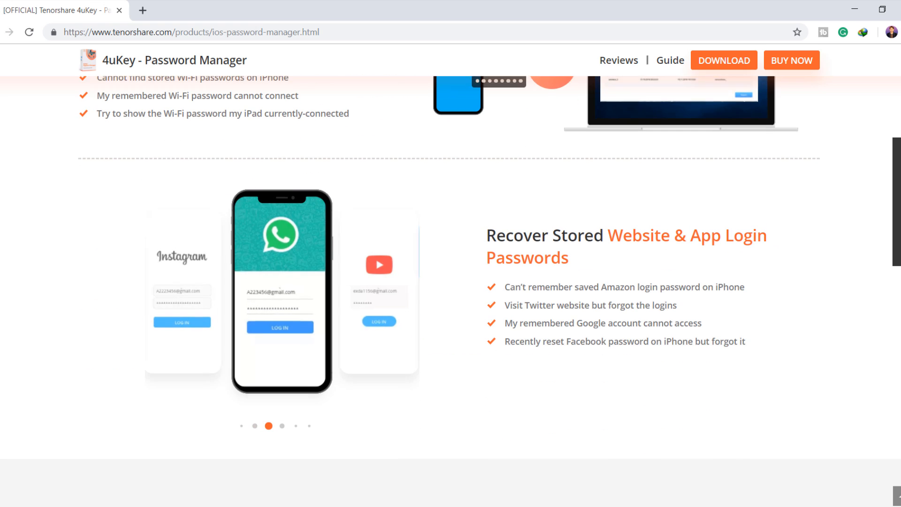
{"action": "scroll", "scroll_direction": "down", "scroll_amount": 3}
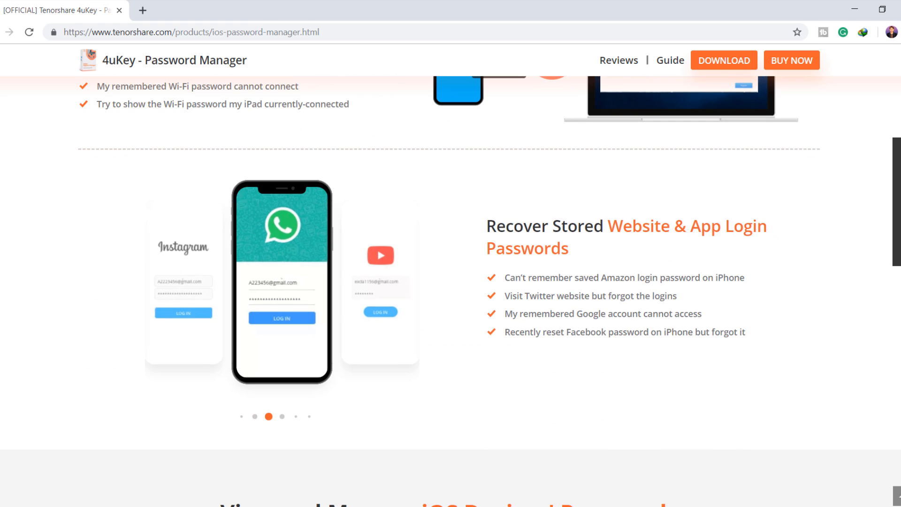
{"action": "scroll", "scroll_direction": "down", "scroll_amount": 3}
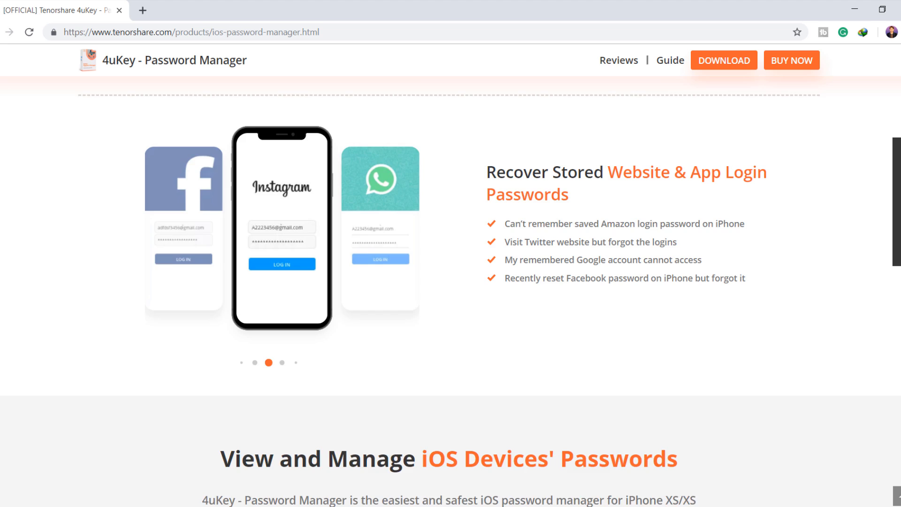
{"action": "scroll", "scroll_direction": "down", "scroll_amount": 3}
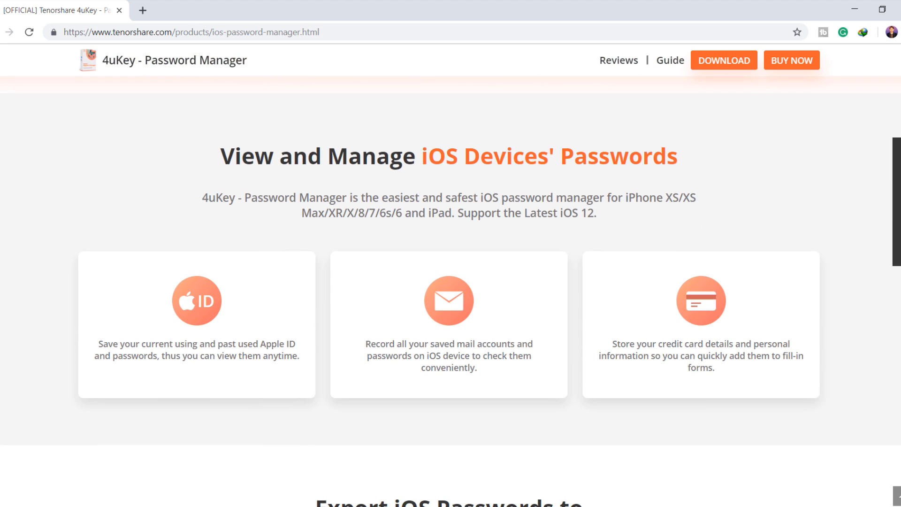
{"action": "scroll", "scroll_direction": "down", "scroll_amount": 3}
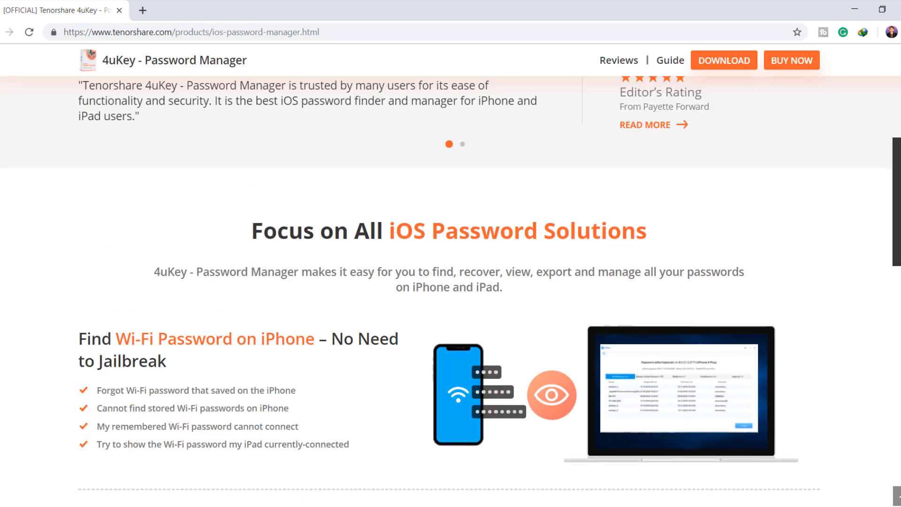
{"action": "scroll", "scroll_direction": "up", "scroll_amount": 3}
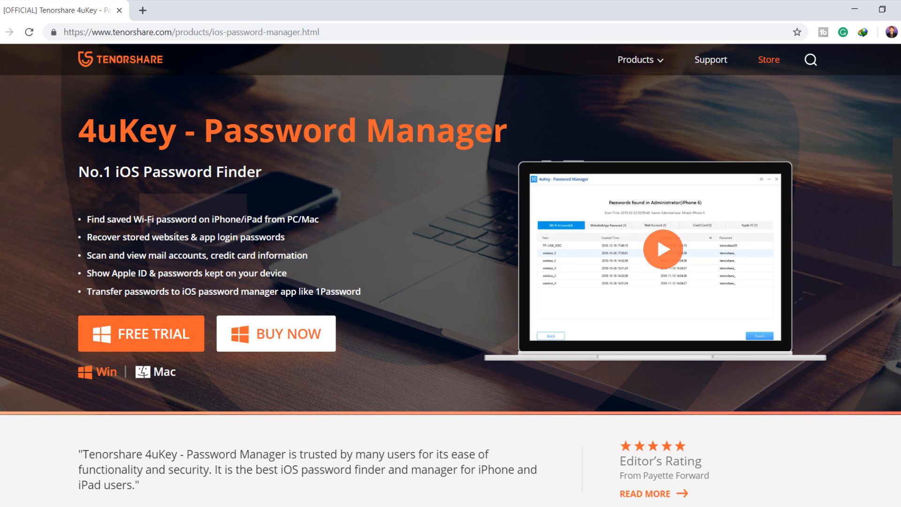
{"action": "mouse_move", "coordinate": [896, 227]}
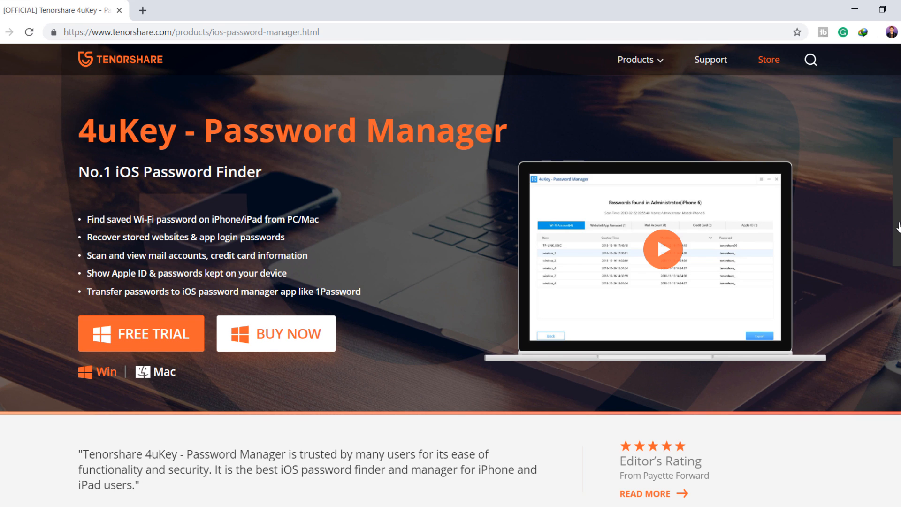
{"action": "mouse_move", "coordinate": [845, 343]}
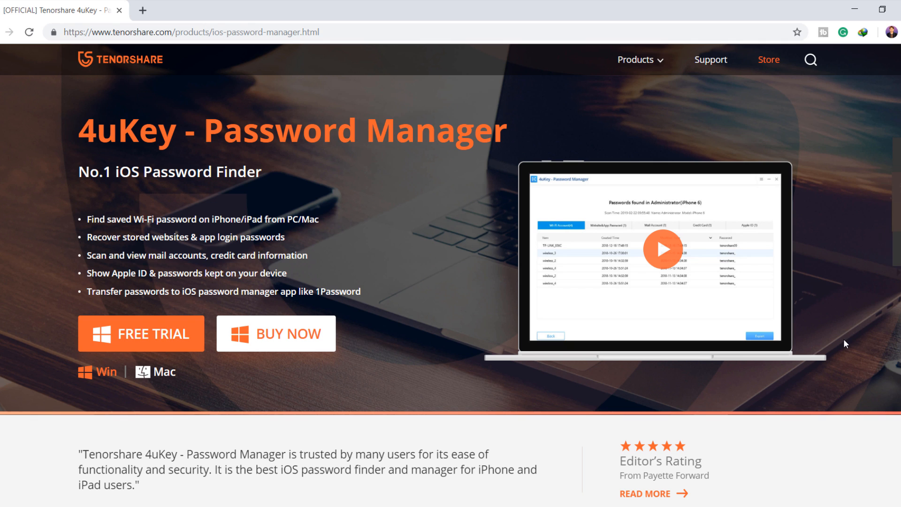
{"action": "mouse_move", "coordinate": [696, 445]}
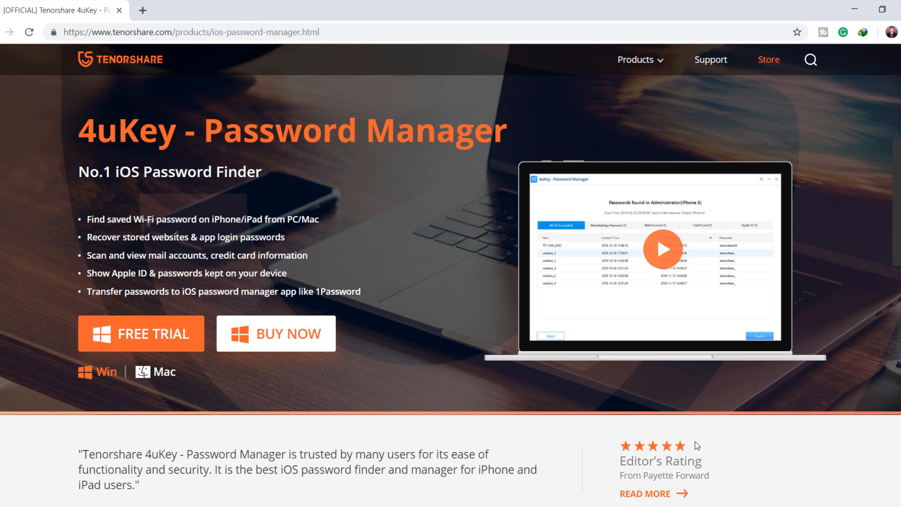
{"action": "mouse_move", "coordinate": [291, 413]}
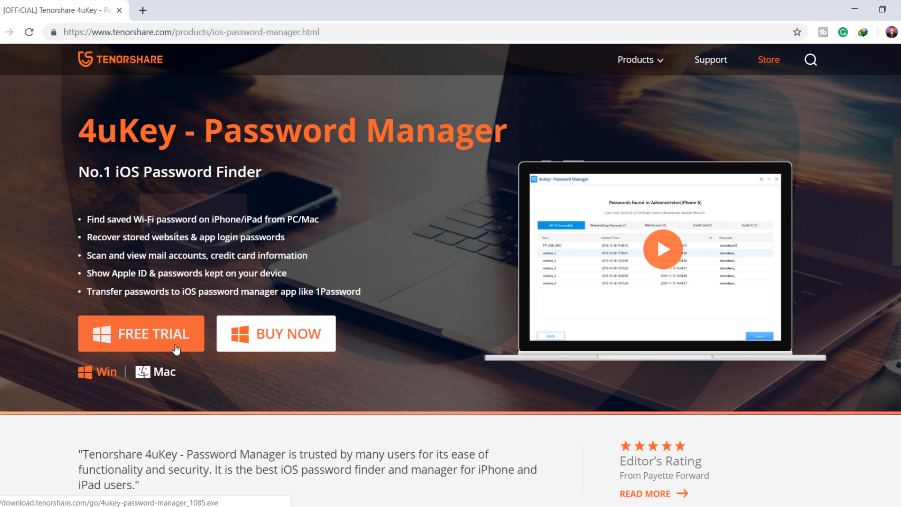
Start downloading the free Windows trial installer of 4uKey - Password Manager.
{"action": "left_click", "coordinate": [142, 333]}
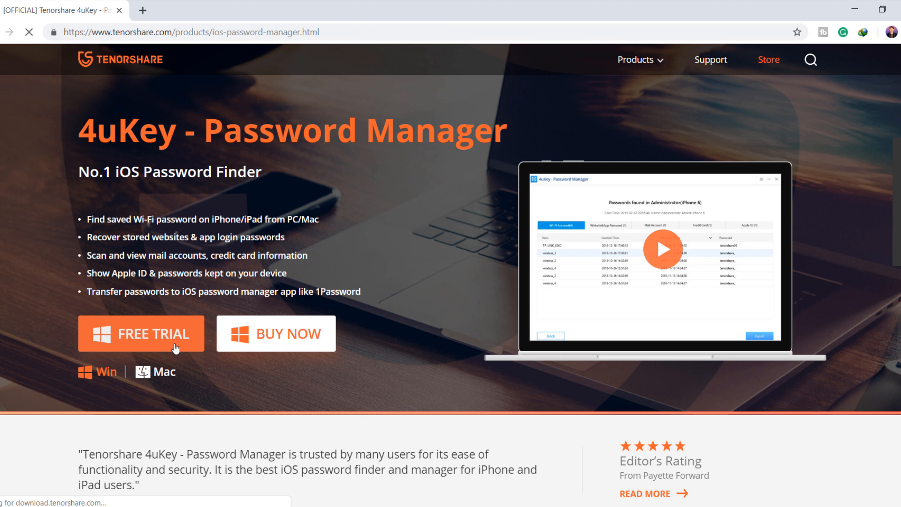
{"action": "left_click", "coordinate": [142, 333]}
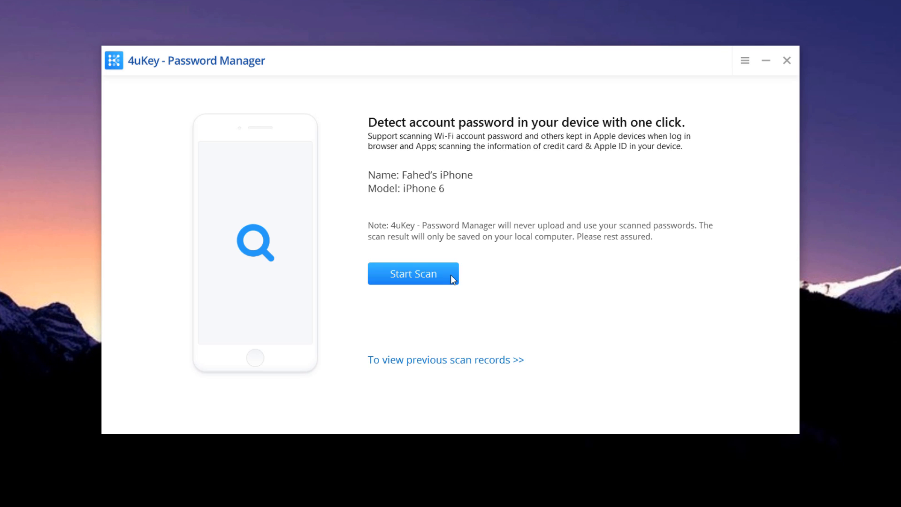
Start scanning the connected iPhone 6 for its saved passwords.
{"action": "left_click", "coordinate": [413, 273]}
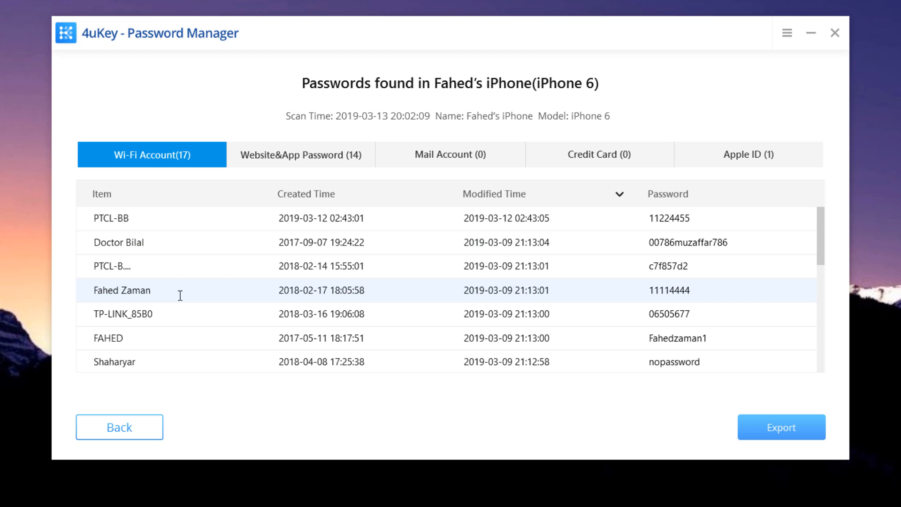
{"action": "mouse_move", "coordinate": [224, 294]}
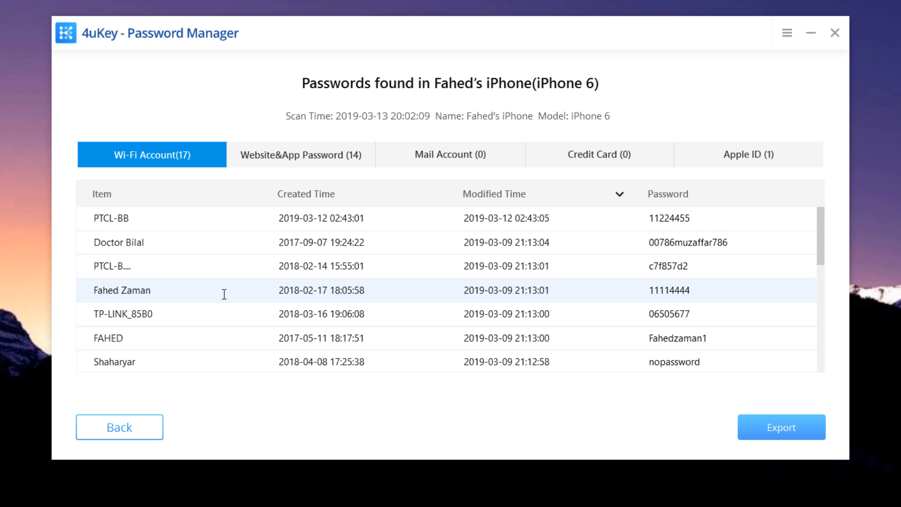
Scroll through the 17 recovered Wi-Fi passwords, then show the 14 website and app passwords.
{"action": "scroll", "scroll_direction": "down", "scroll_amount": 3}
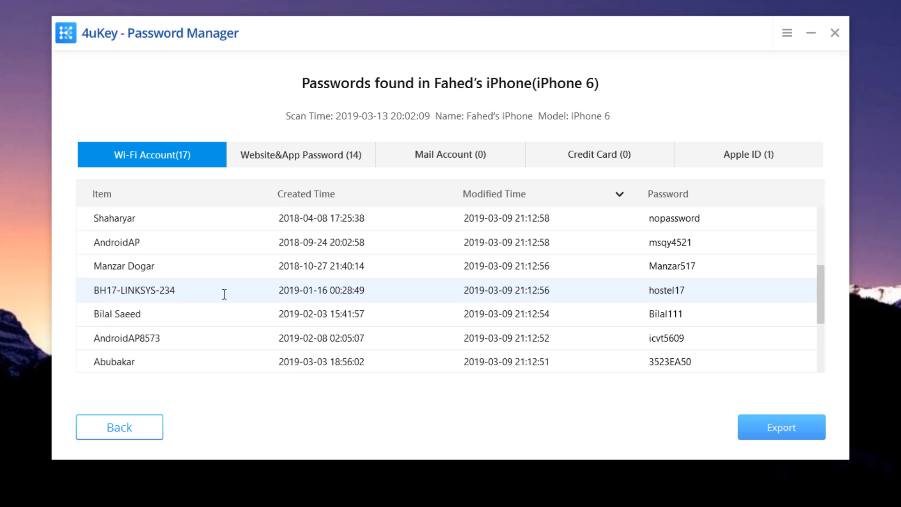
{"action": "scroll", "scroll_direction": "down", "scroll_amount": 3}
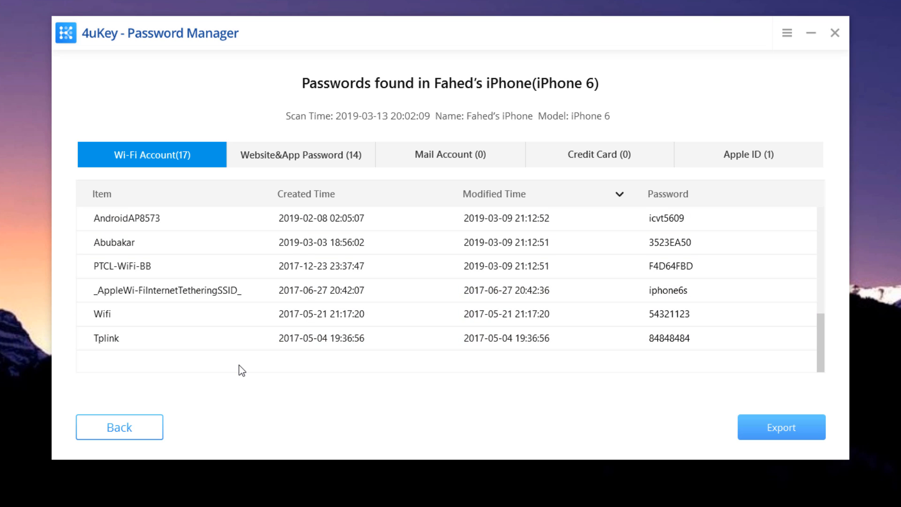
{"action": "scroll", "scroll_direction": "down", "scroll_amount": 3}
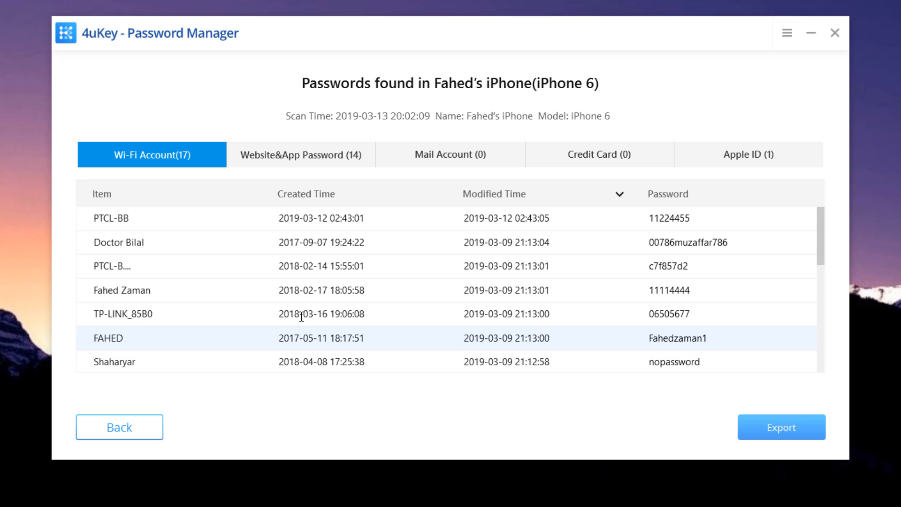
{"action": "left_click", "coordinate": [300, 154]}
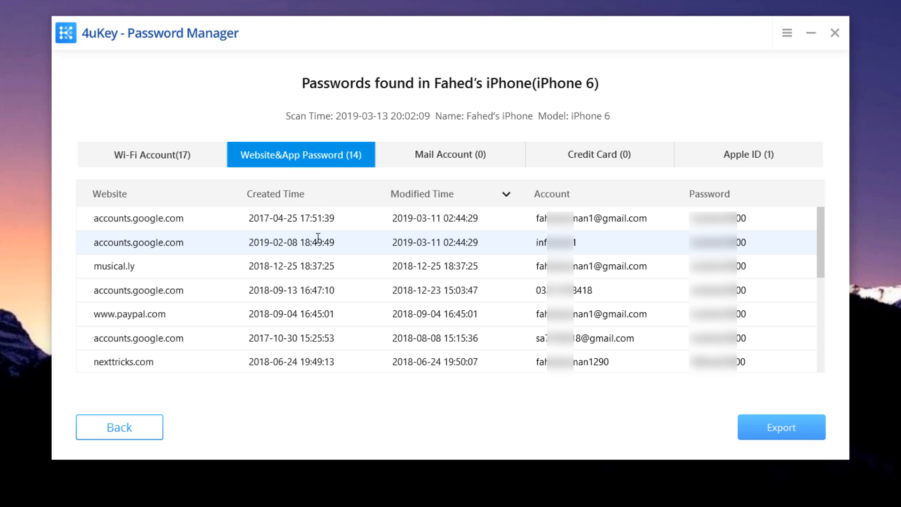
Check the website/app, credit card (0) and Apple ID (1) results, then return to the Wi-Fi list.
{"action": "scroll", "scroll_direction": "down", "scroll_amount": 3}
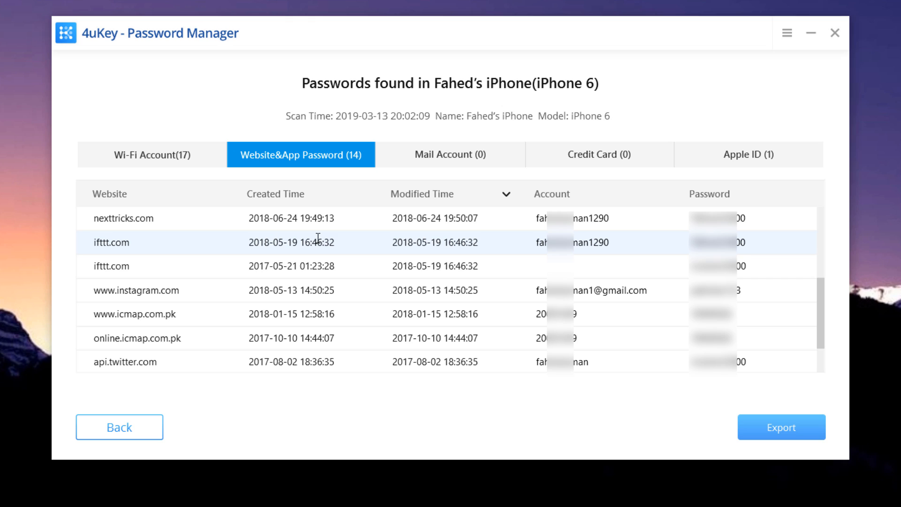
{"action": "left_click", "coordinate": [136, 290]}
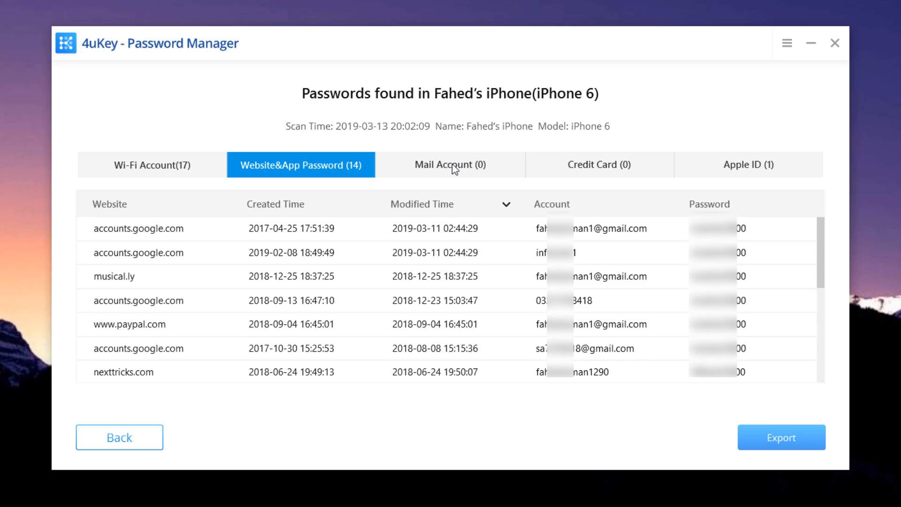
{"action": "left_click", "coordinate": [599, 164]}
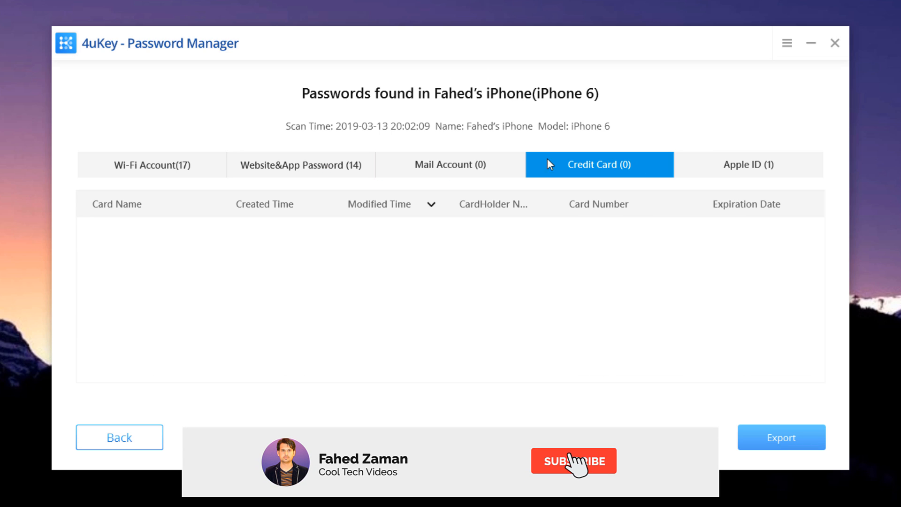
{"action": "left_click", "coordinate": [748, 166]}
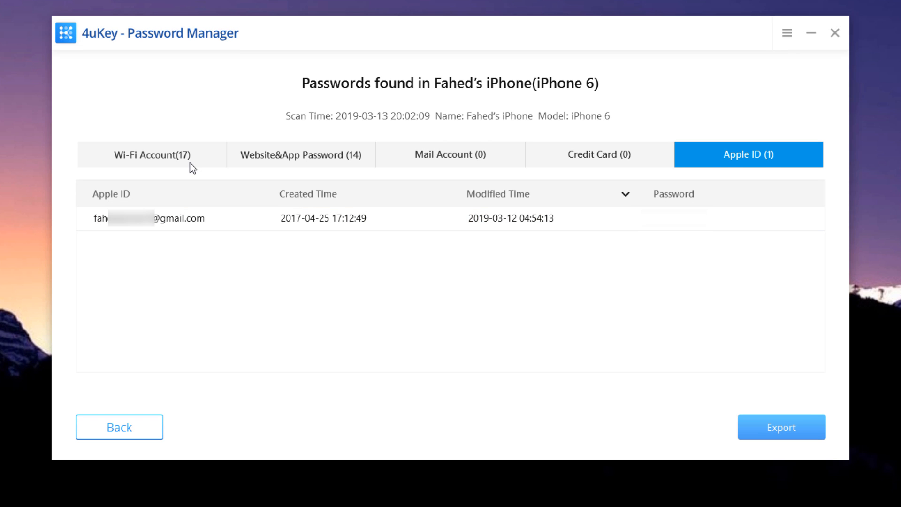
{"action": "left_click", "coordinate": [152, 154]}
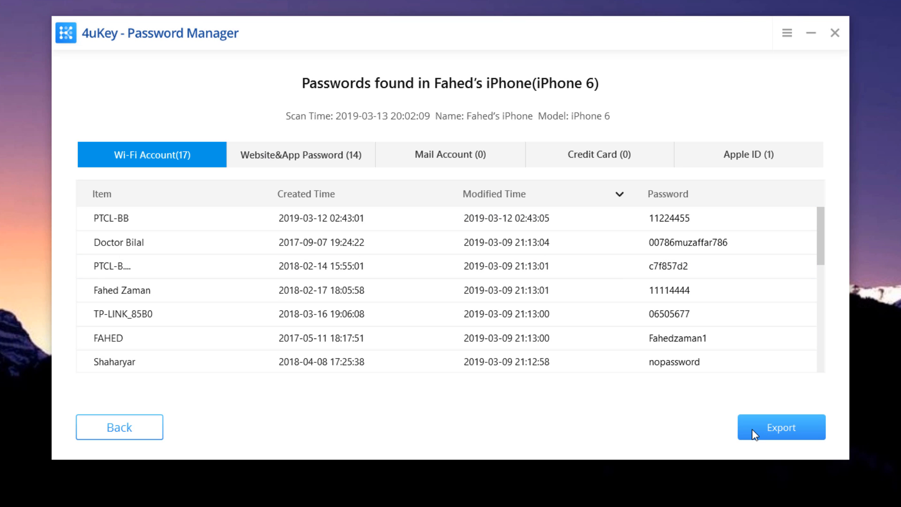
Start exporting the recovered passwords in the '.csv files for Chrome' format.
{"action": "left_click", "coordinate": [780, 427]}
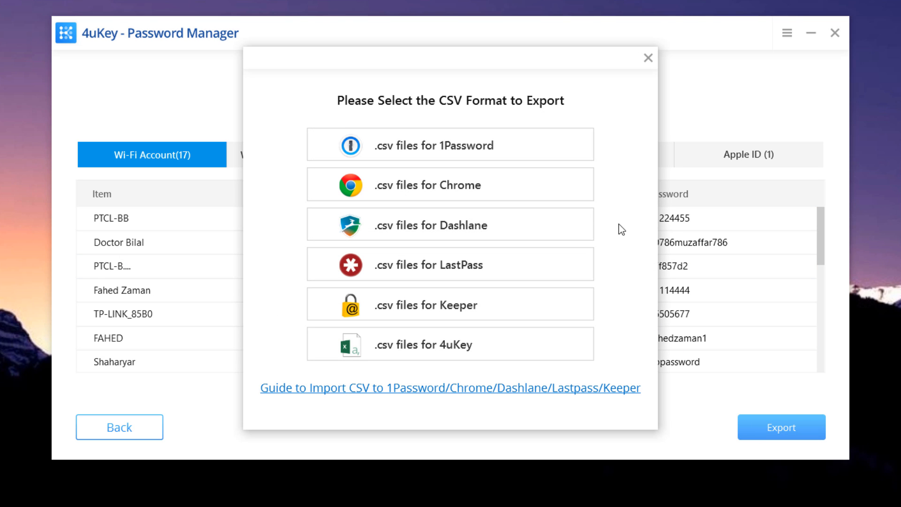
{"action": "mouse_move", "coordinate": [534, 185]}
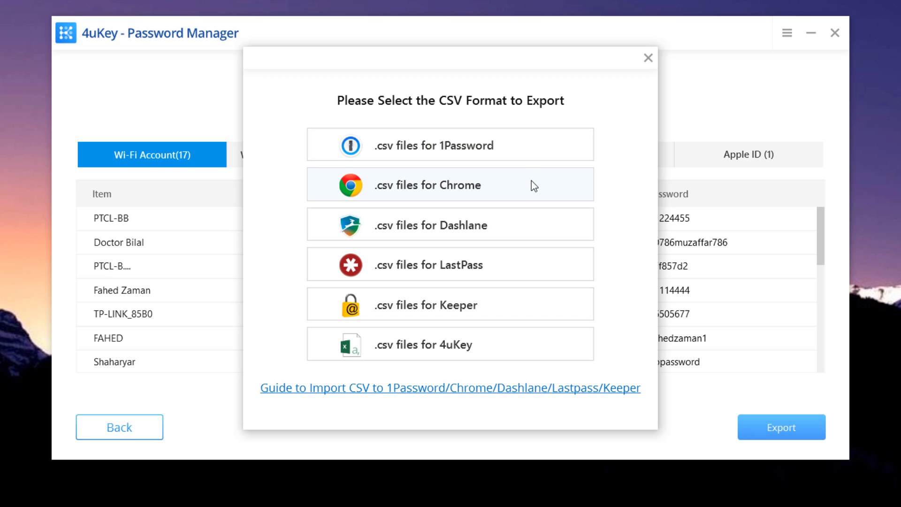
{"action": "left_click", "coordinate": [450, 185]}
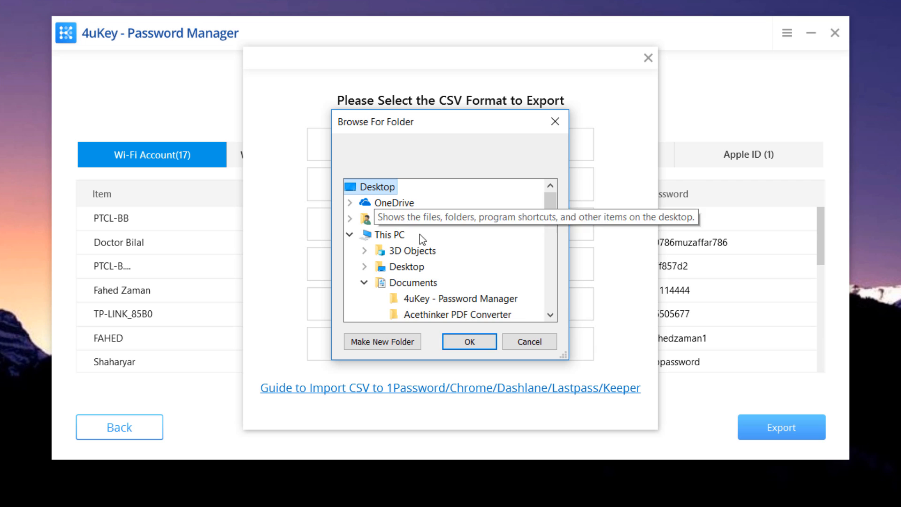
Create a new folder named Passwords, confirm it as the CSV export destination and close the dialog.
{"action": "left_click", "coordinate": [382, 342]}
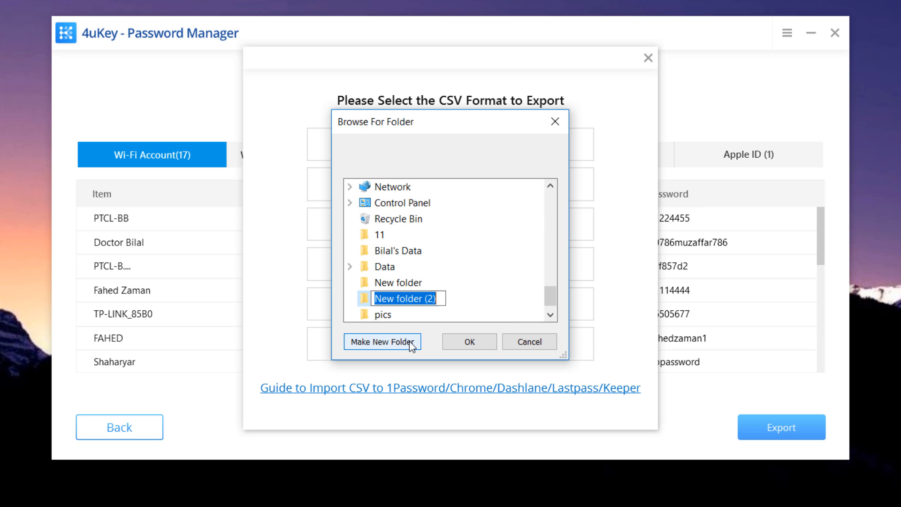
{"action": "type", "text": "Passwords"}
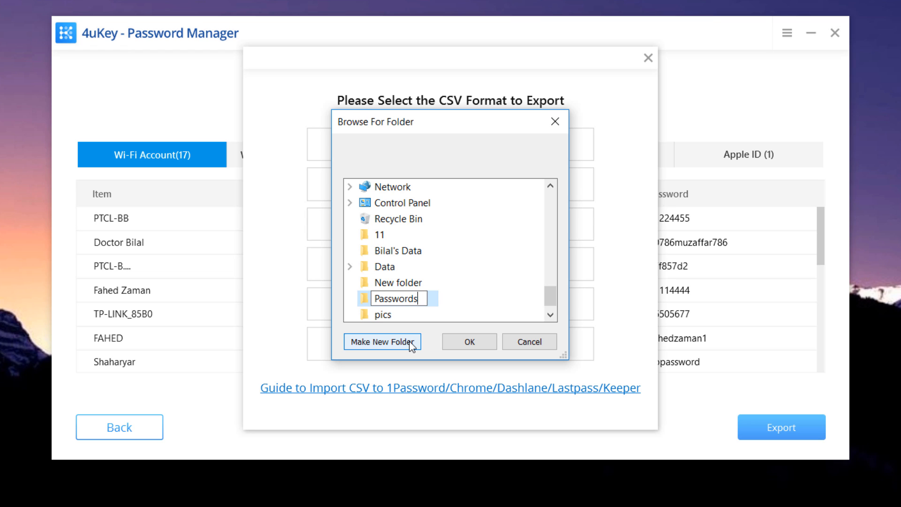
{"action": "left_click", "coordinate": [382, 341]}
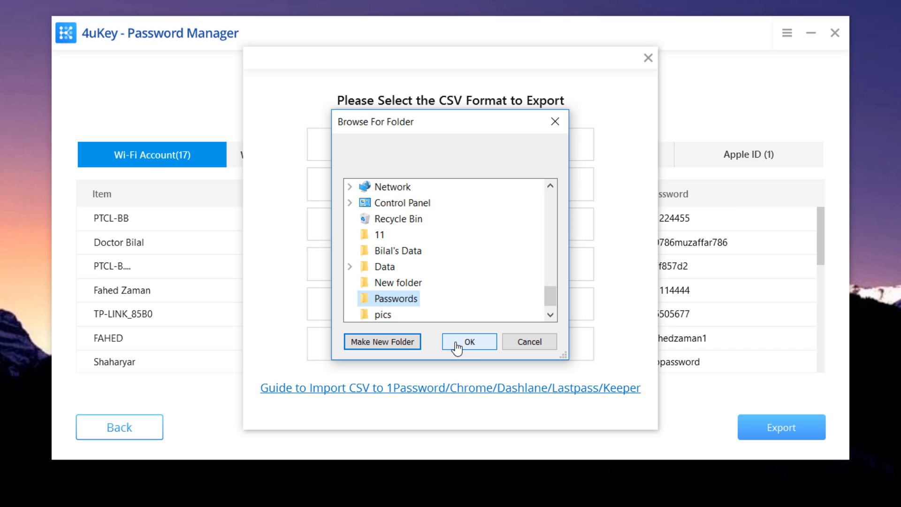
{"action": "left_click", "coordinate": [468, 341]}
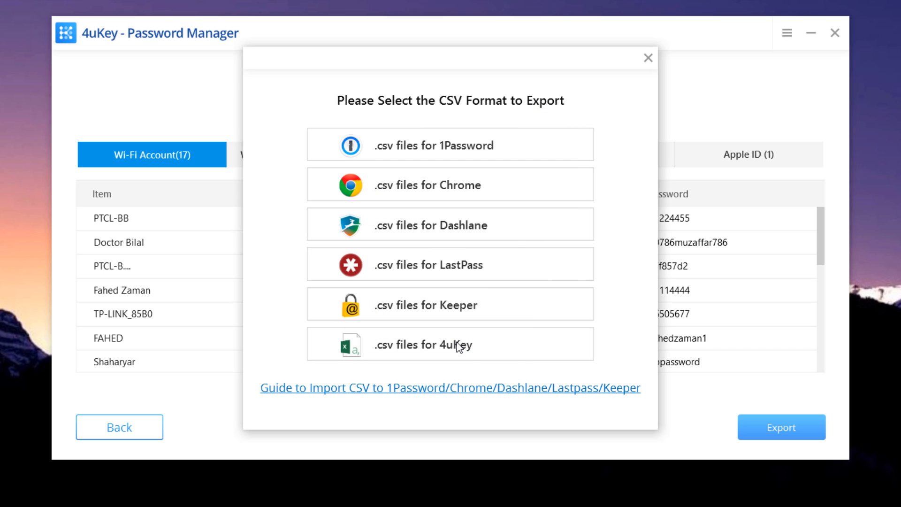
{"action": "left_click", "coordinate": [648, 57]}
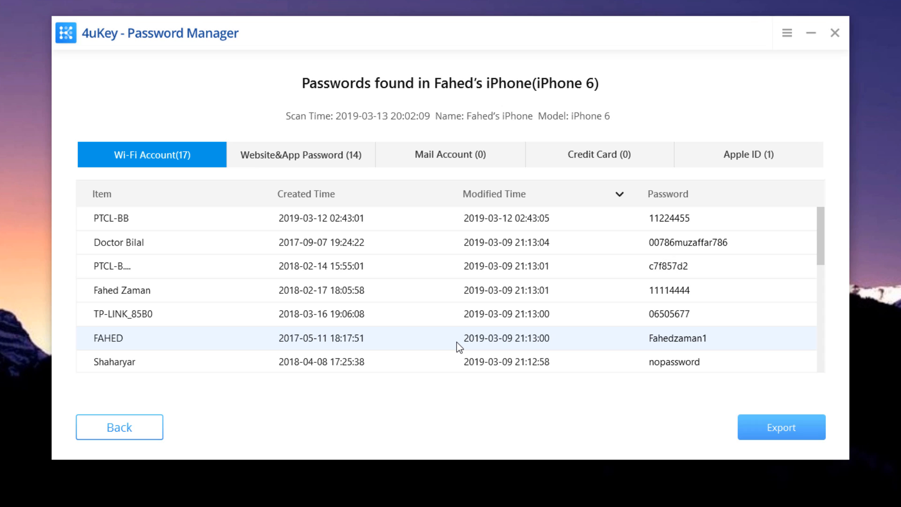
{"action": "mouse_move", "coordinate": [467, 336]}
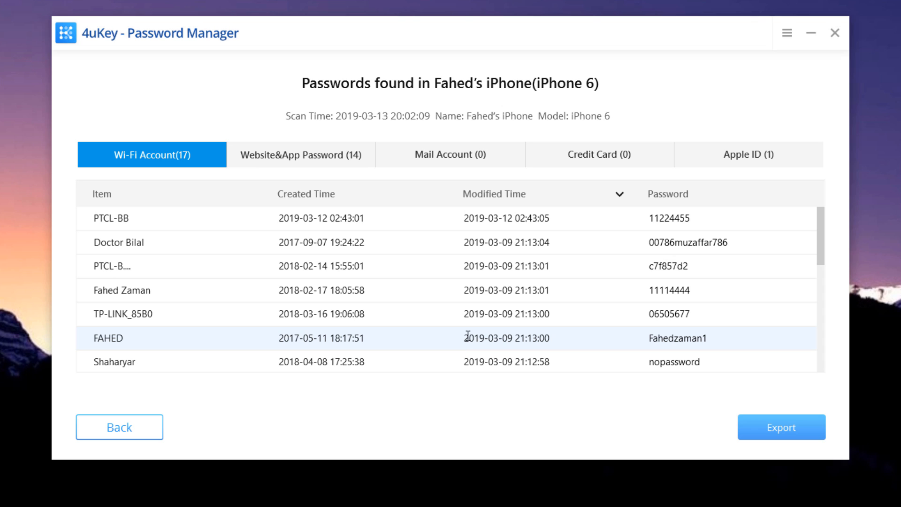